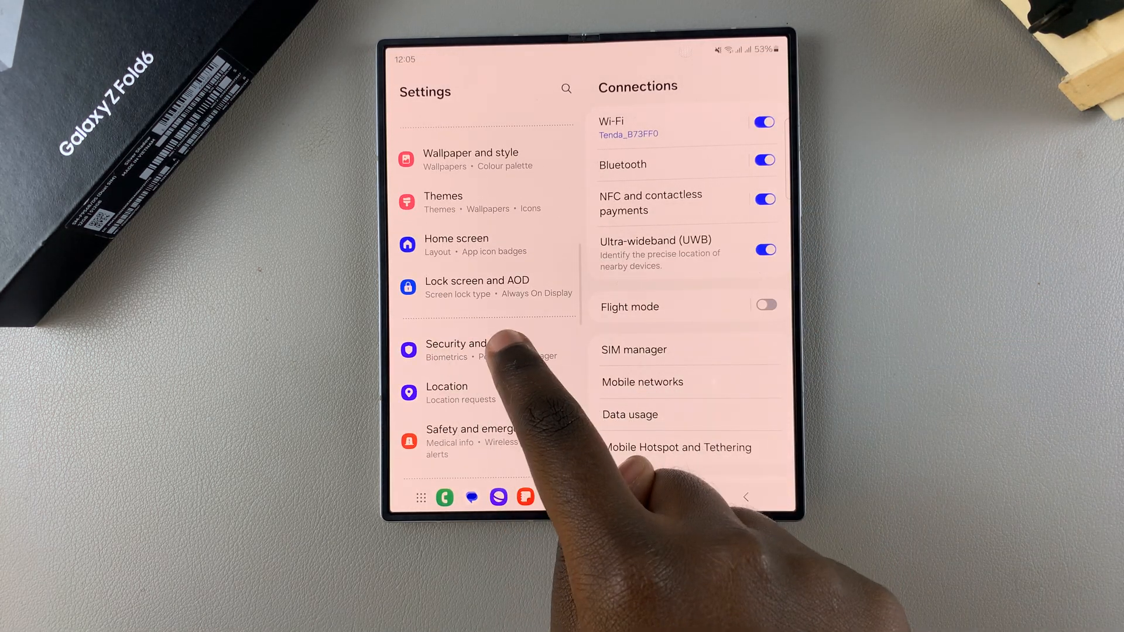
Open the Lock screen and AOD page from the Settings list.
left_click(478, 287)
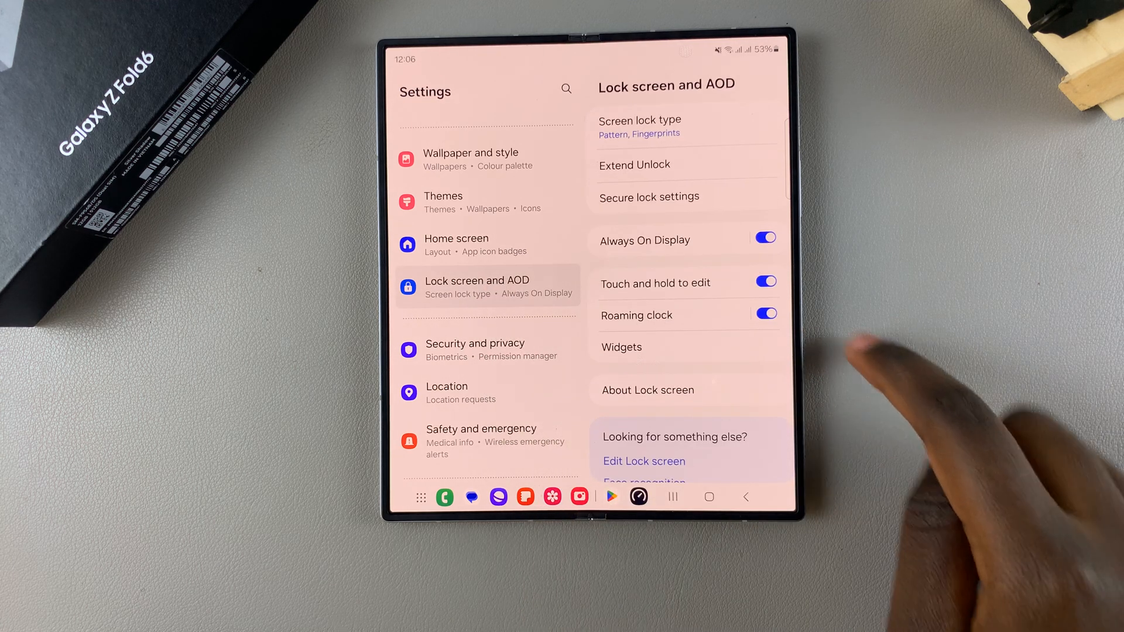
mouse_move(774, 107)
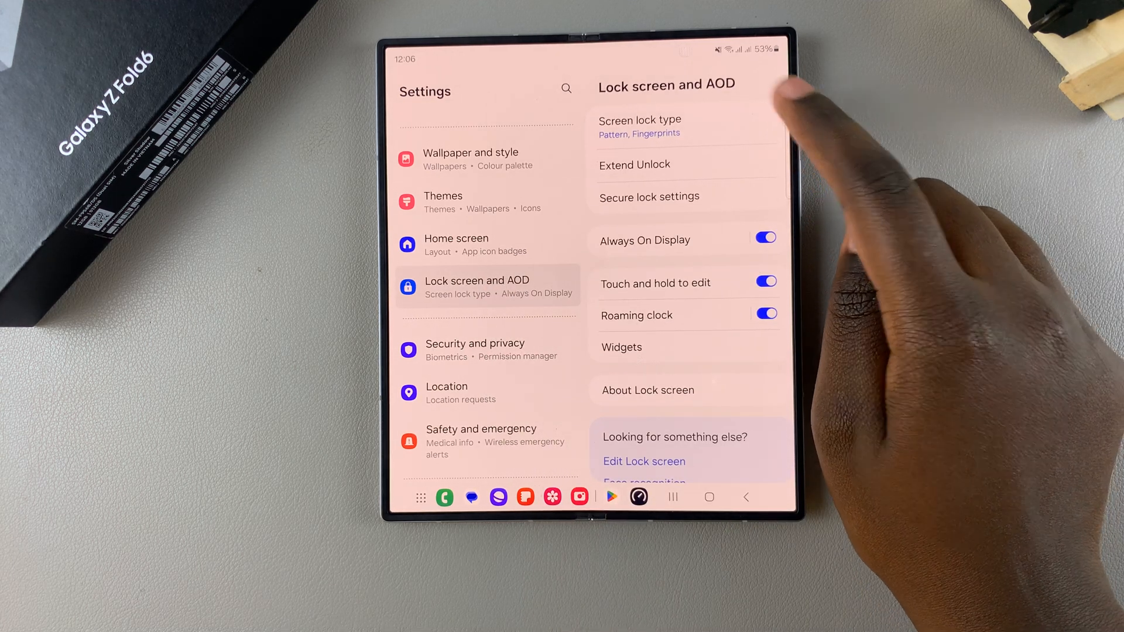
Open Screen lock type to see PIN, Password, Pattern, Swipe and None options.
left_click(639, 126)
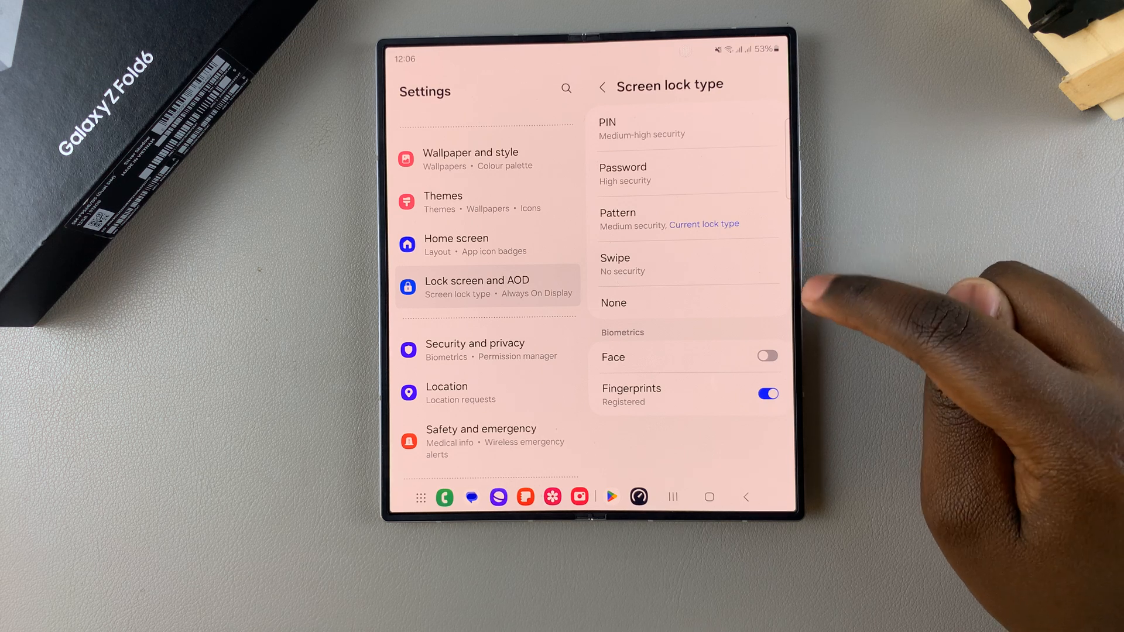
mouse_move(802, 301)
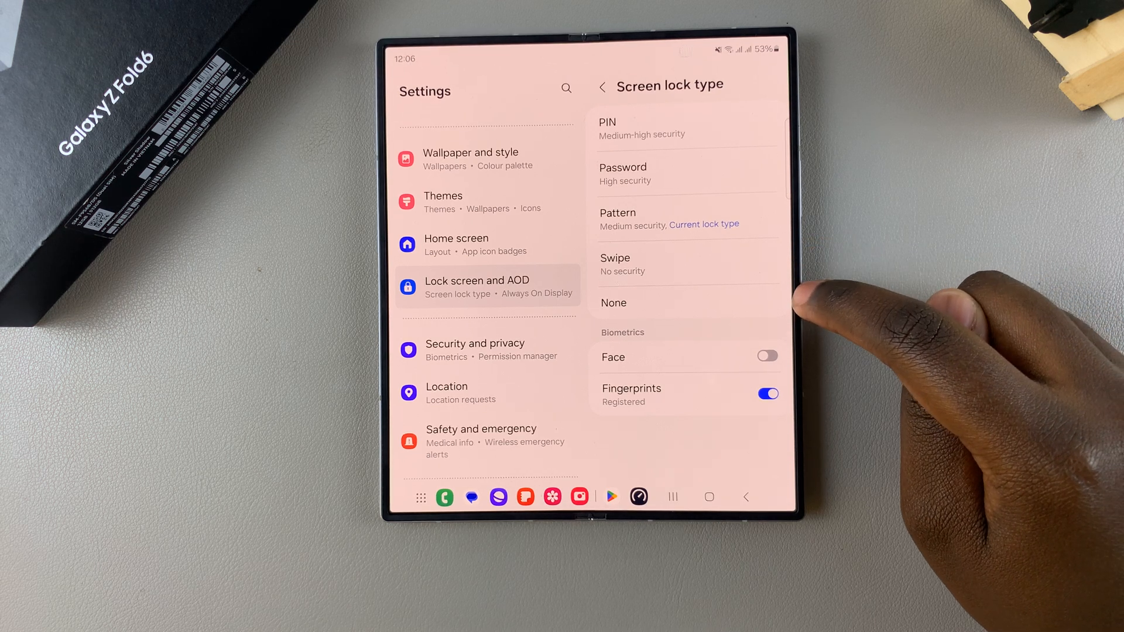
mouse_move(716, 272)
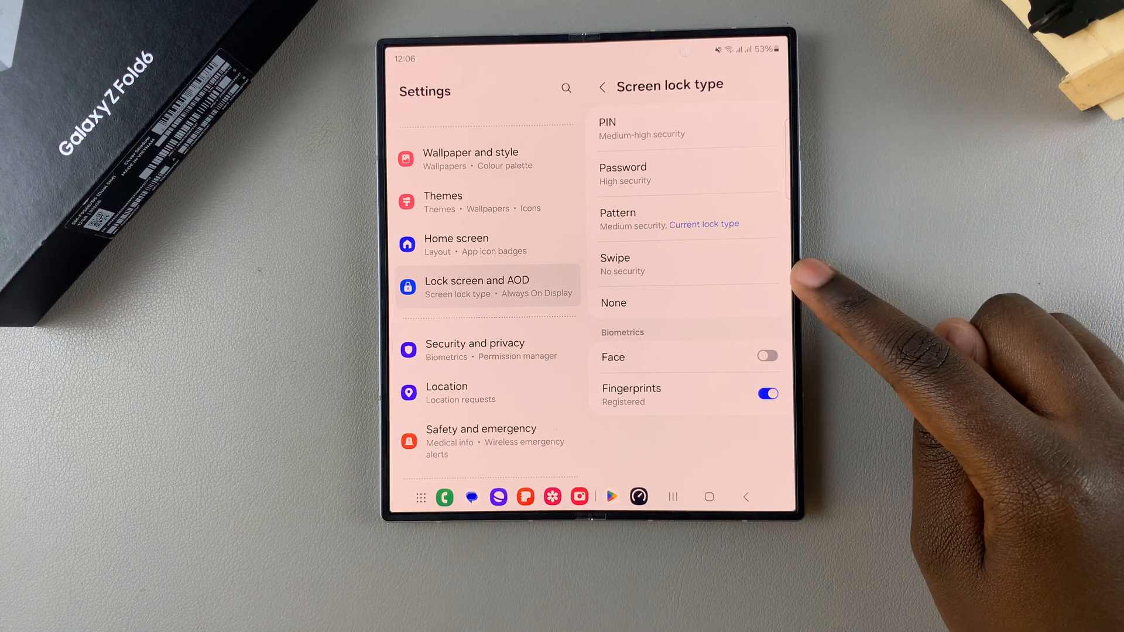
mouse_move(774, 265)
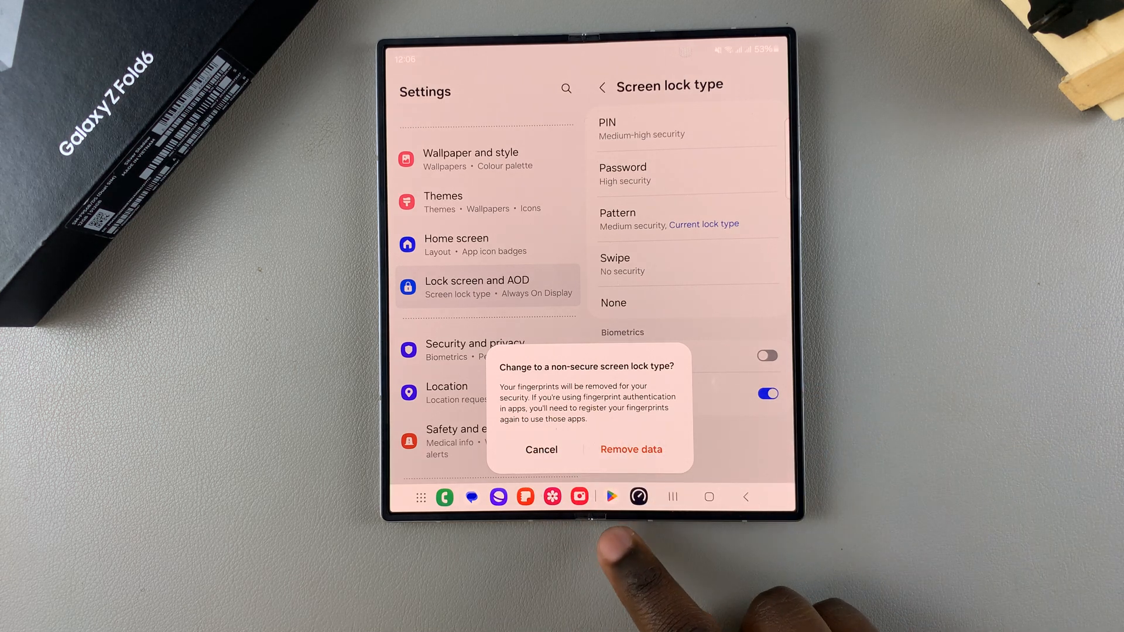
Confirm removing the fingerprint data so the lock type becomes Swipe, then return to Lock screen and AOD.
left_click(631, 449)
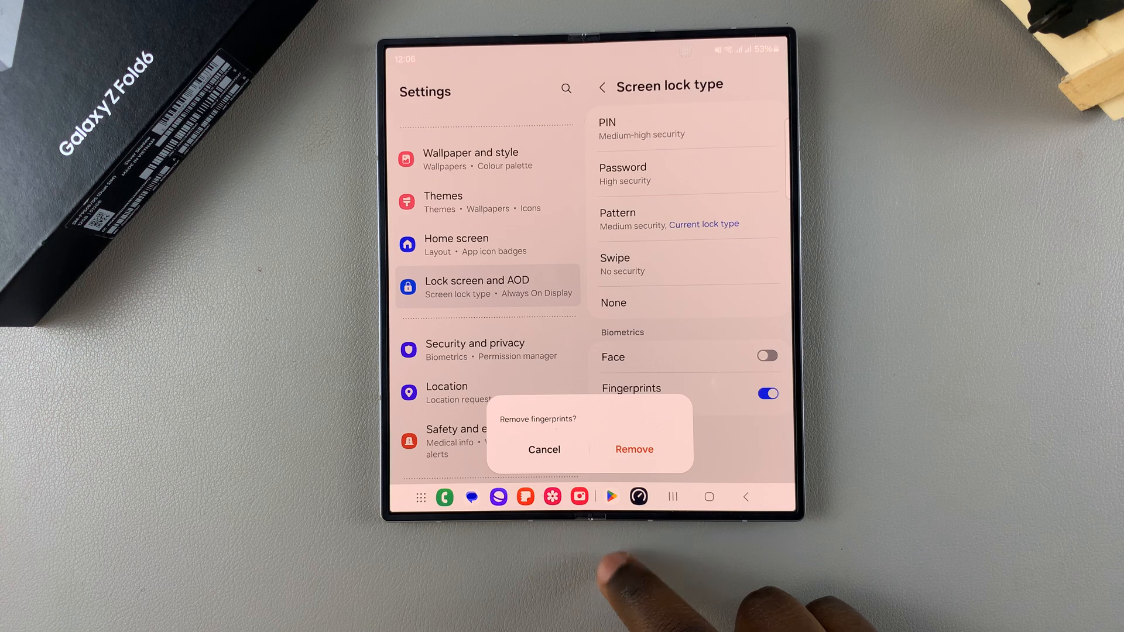
left_click(544, 450)
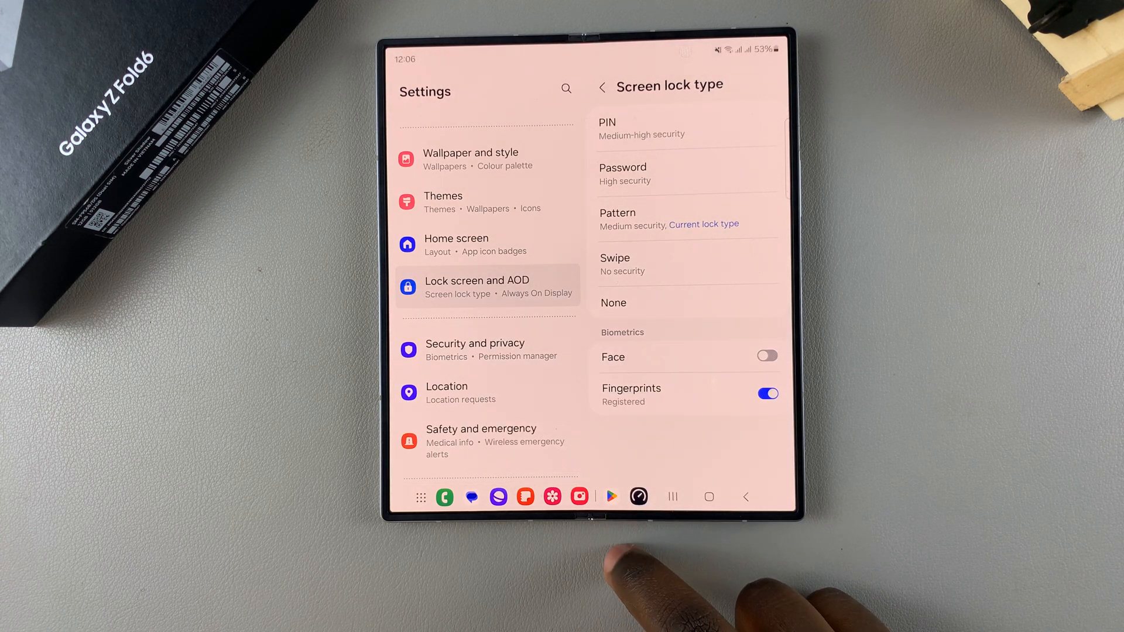
left_click(603, 86)
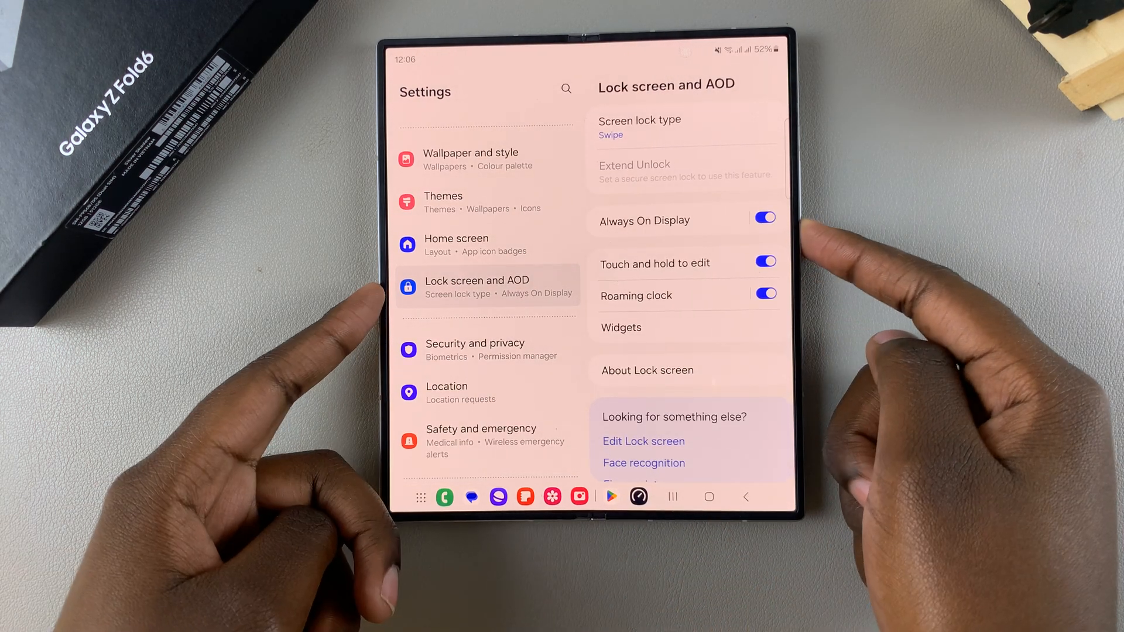